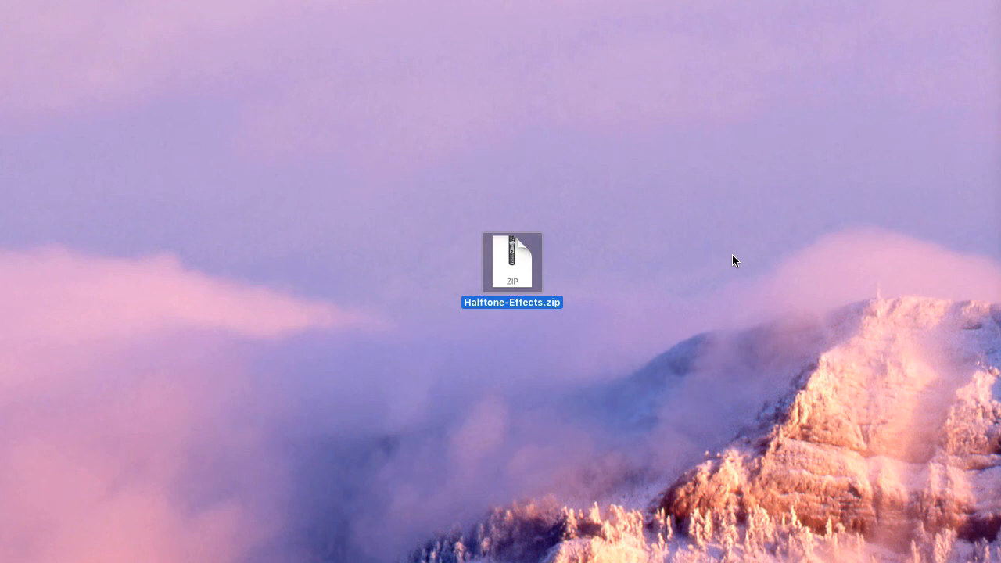
mouse_move(529, 281)
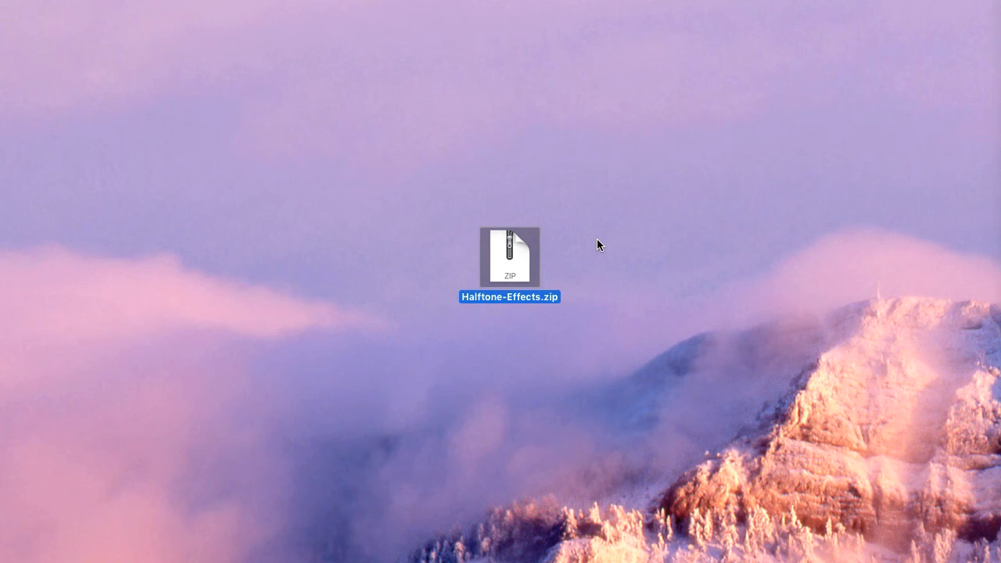
Step: Extract Halftone-Effects.zip and open Halftone Effects.aep in After Effects
right_click(509, 257)
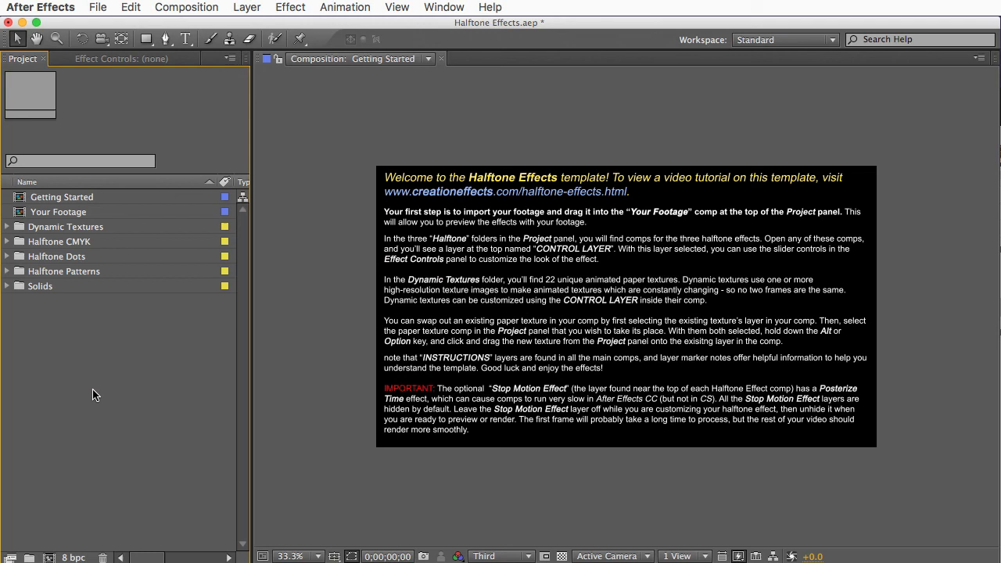
Step: Import Cyclists.mp4 and place it as a layer in the Your Footage comp
left_click(98, 7)
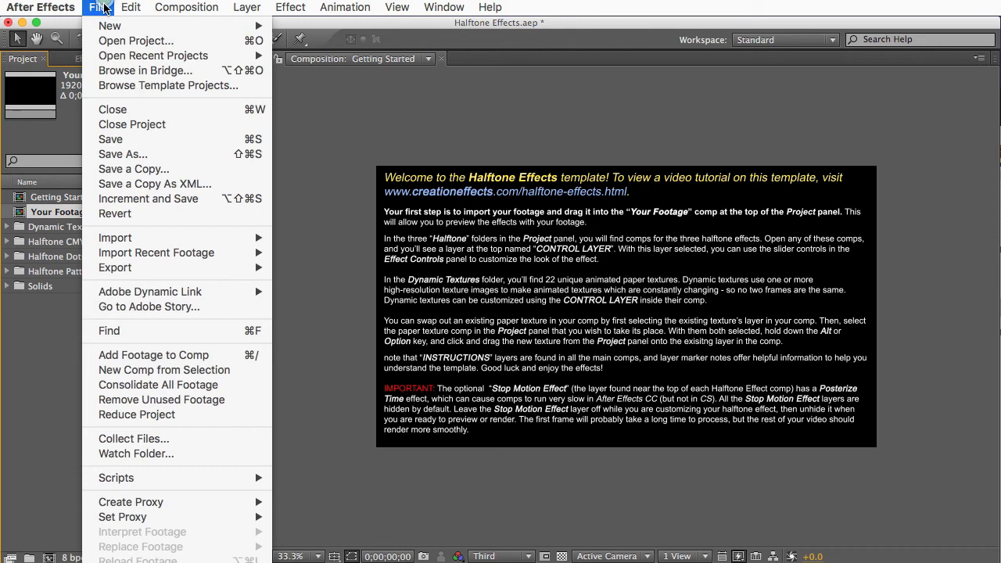
left_click(115, 238)
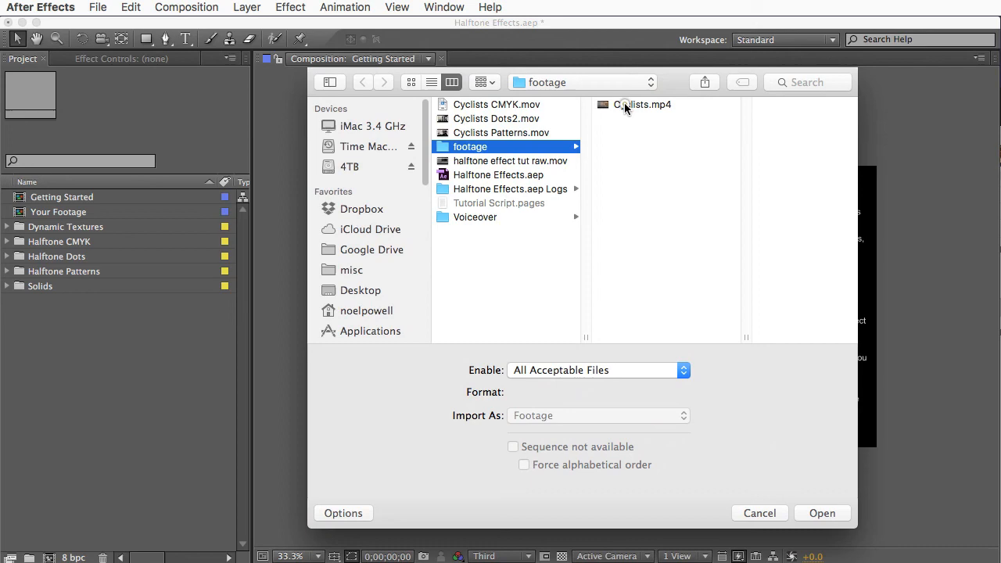
left_click(823, 513)
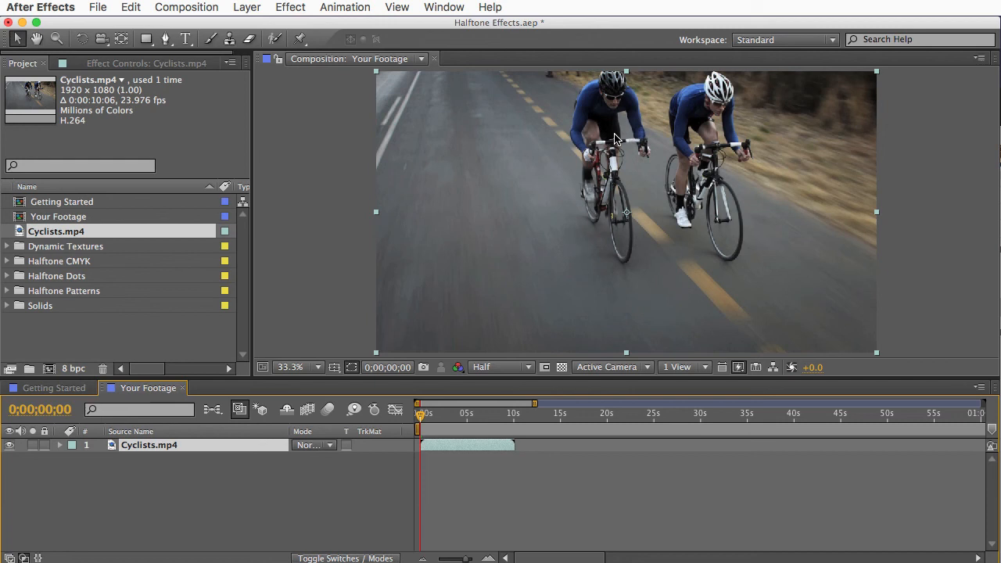
Step: Apply a Levels effect to the cyclist clip with Input White lowered to 155
left_click(290, 7)
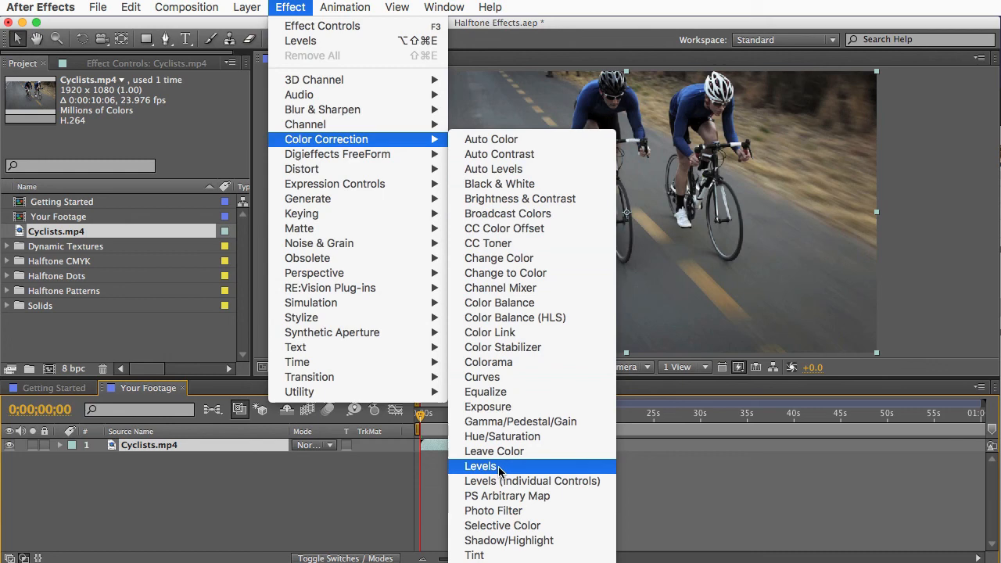
left_click(481, 467)
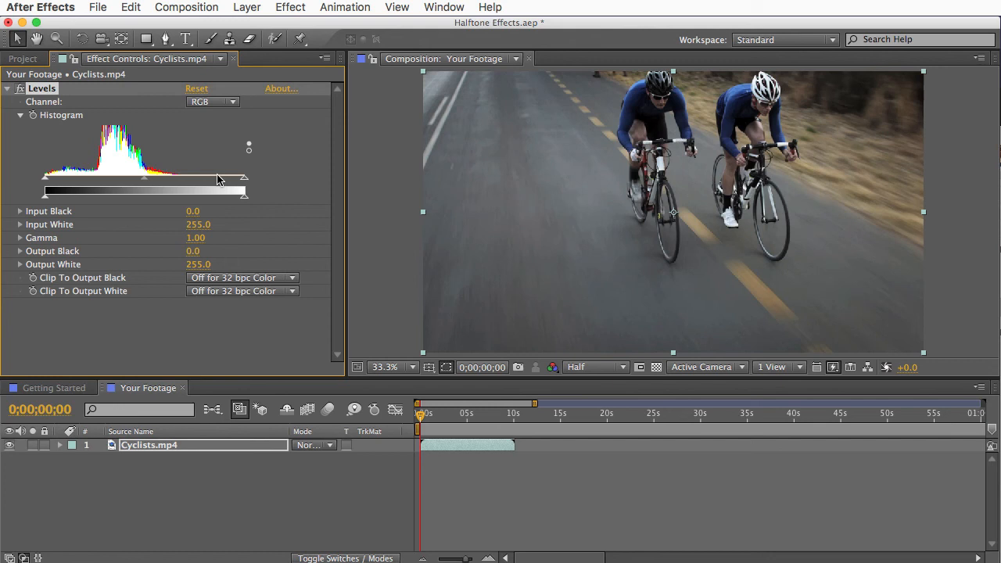
mouse_move(234, 187)
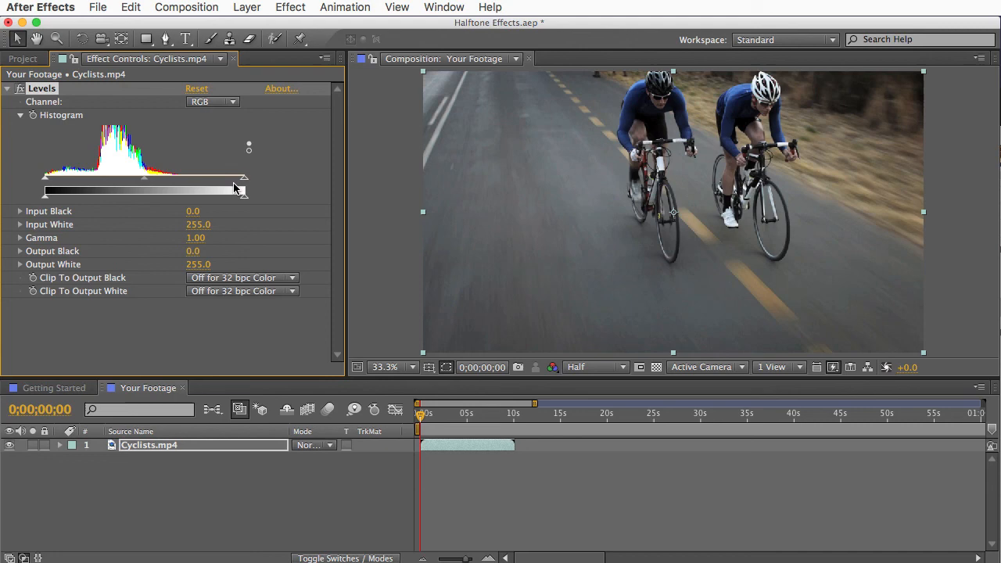
left_click_drag(244, 177, 167, 178)
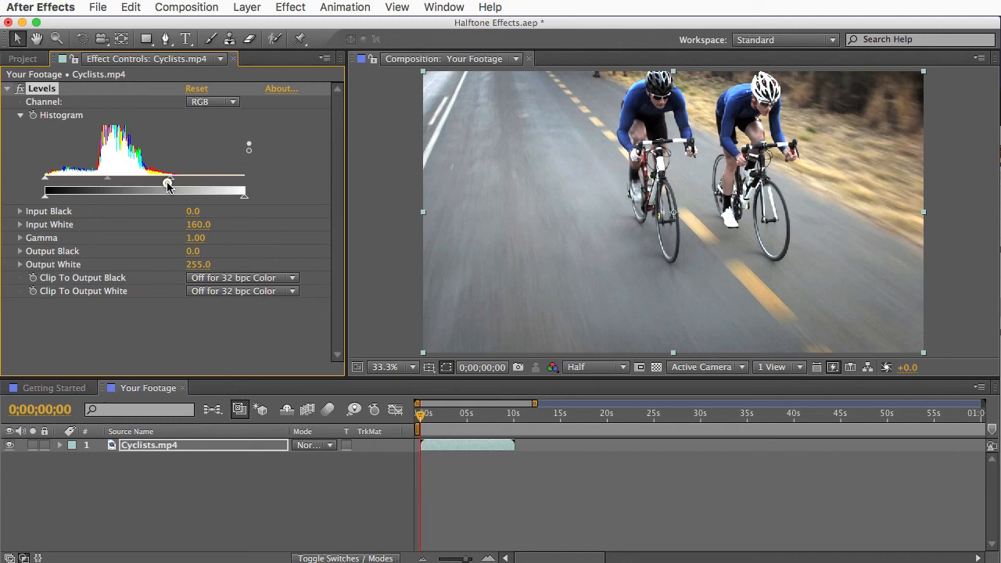
left_click_drag(167, 187, 158, 186)
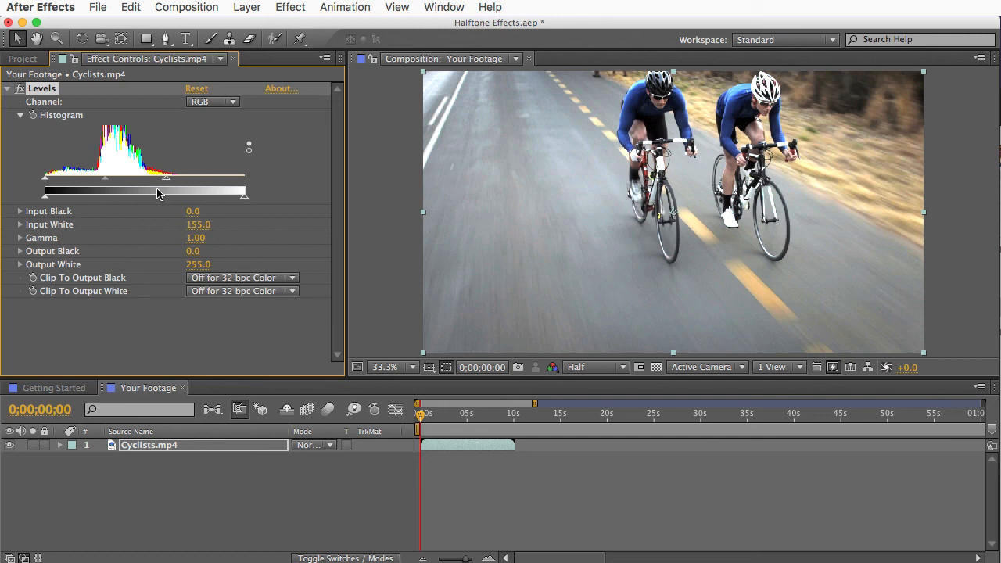
left_click(24, 59)
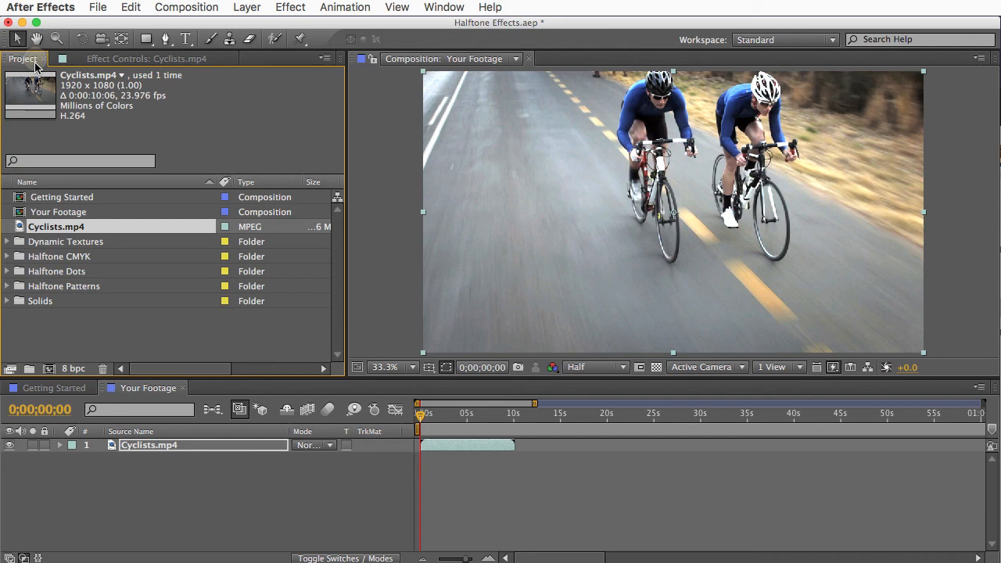
Step: Open the Halftone Dots comp from the Project panel to view the cyclists as halftone dots
left_click(7, 271)
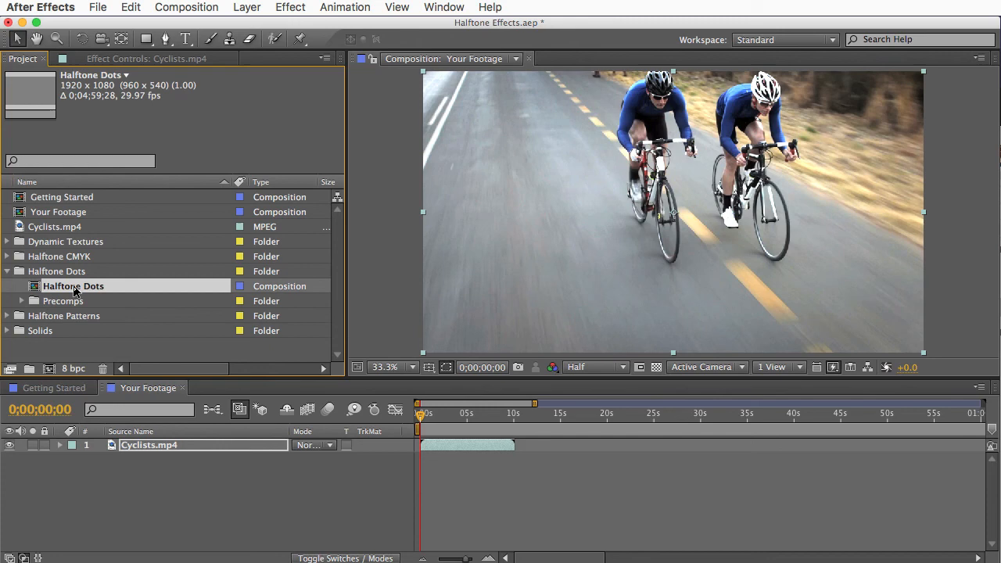
double_click(73, 285)
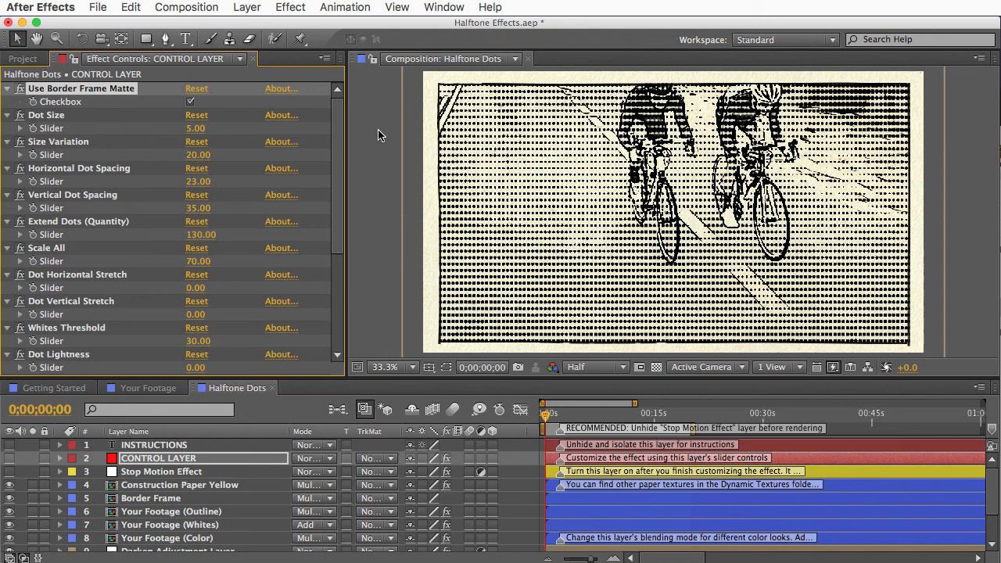
mouse_move(426, 162)
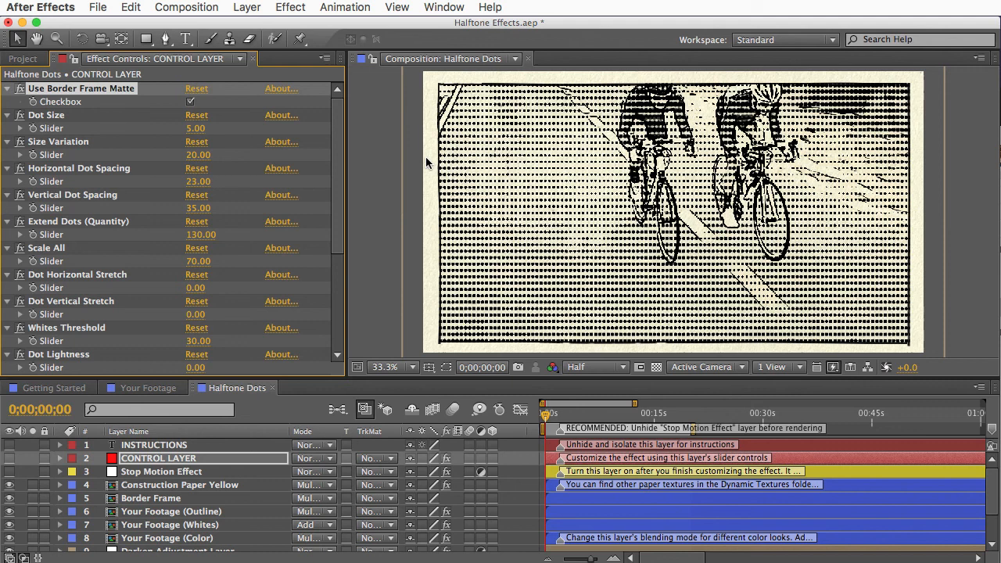
left_click(179, 485)
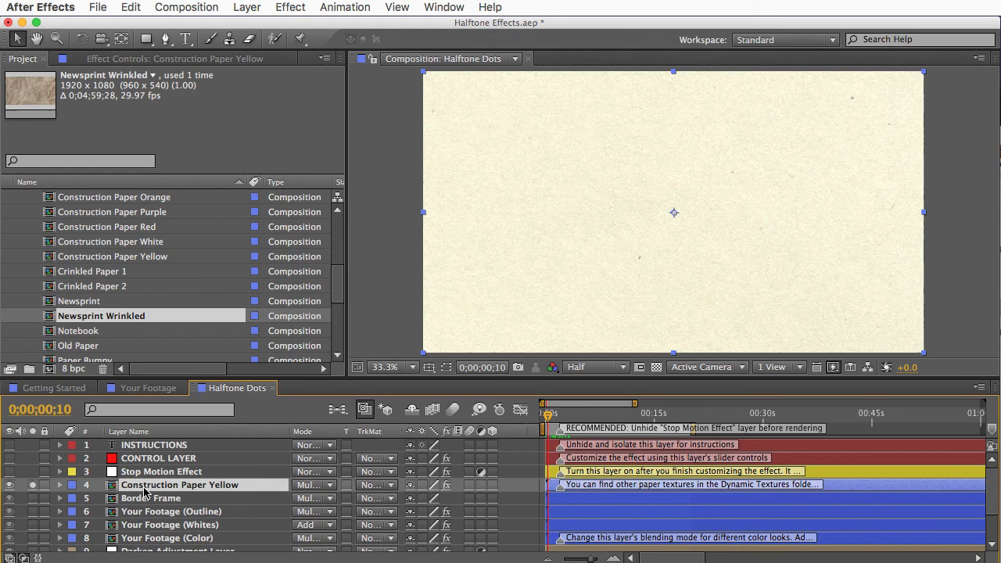
mouse_move(143, 489)
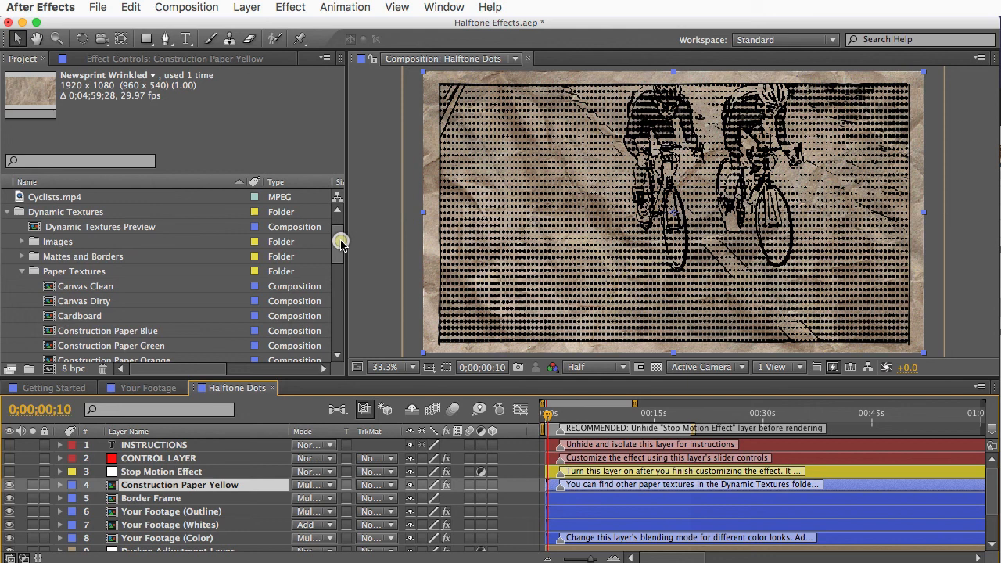
Step: Swap the Construction Paper Yellow layer for the Newsprint Wrinkled paper texture
left_click(103, 226)
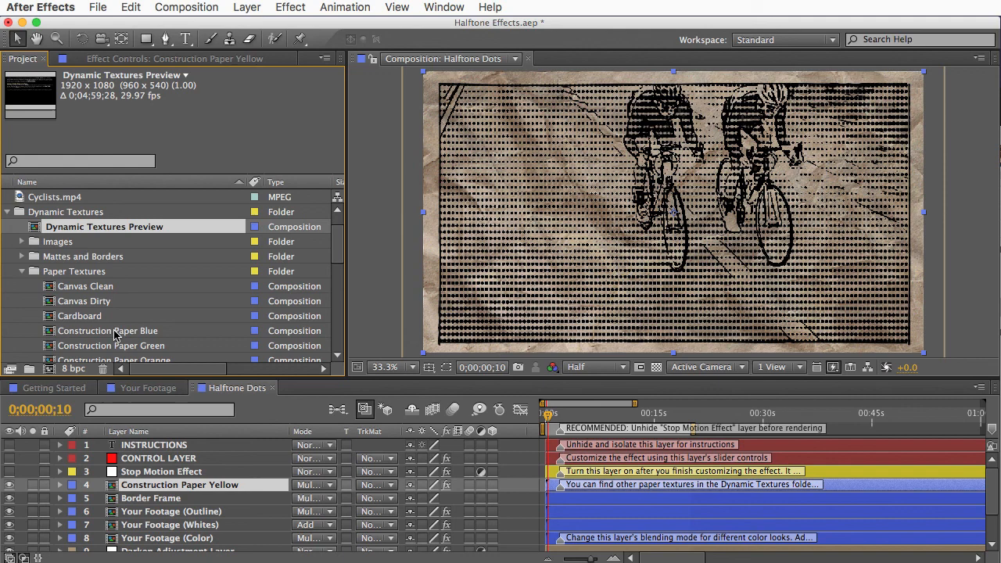
Step: Check the Canvas Dirty comp, then enable the Stop Motion Effect layer in Halftone Dots
double_click(86, 301)
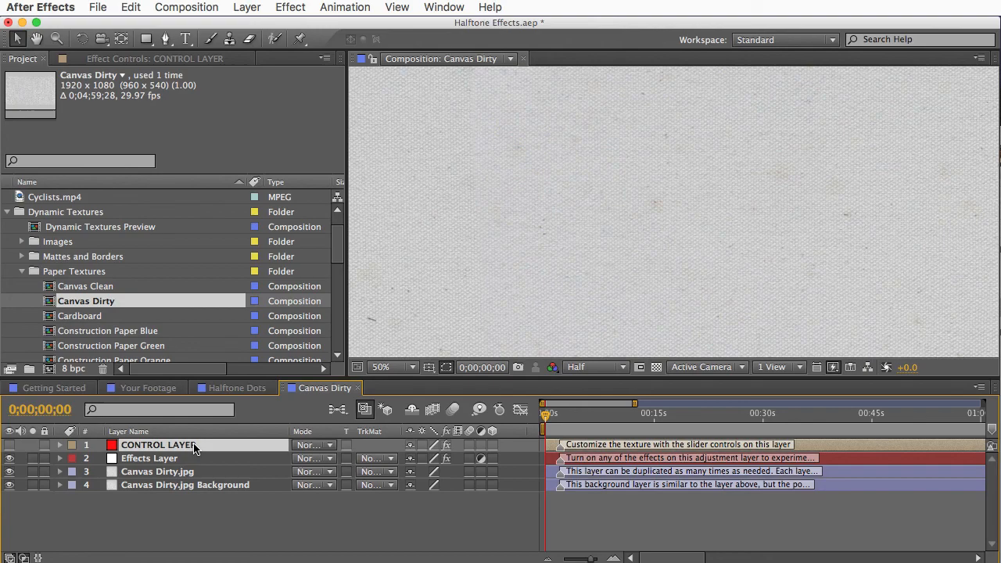
left_click(237, 387)
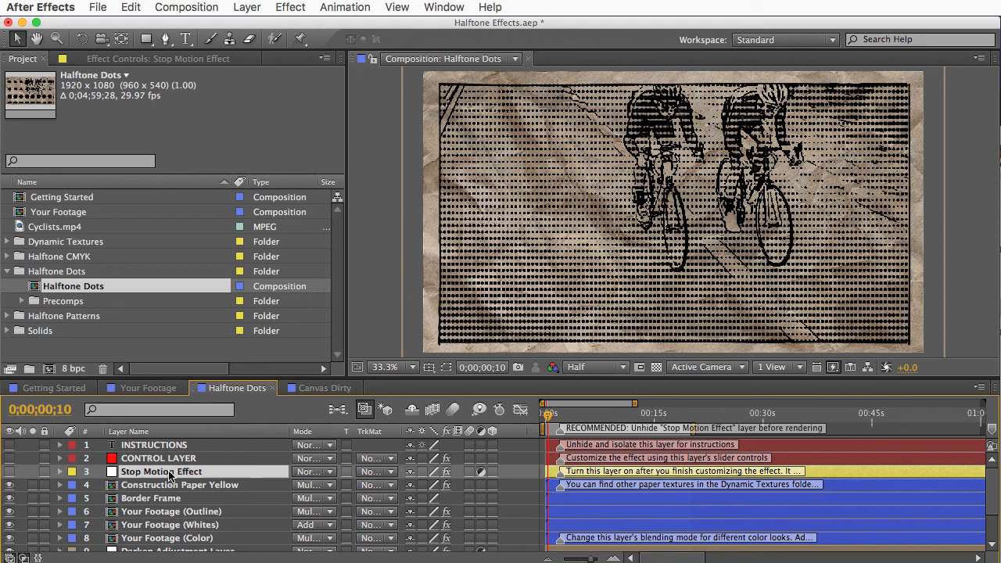
left_click(10, 471)
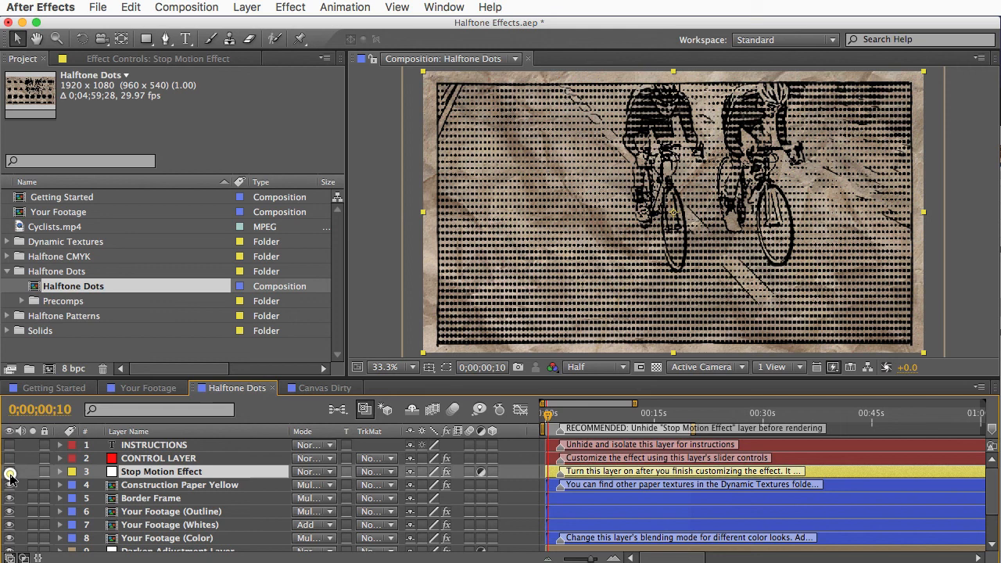